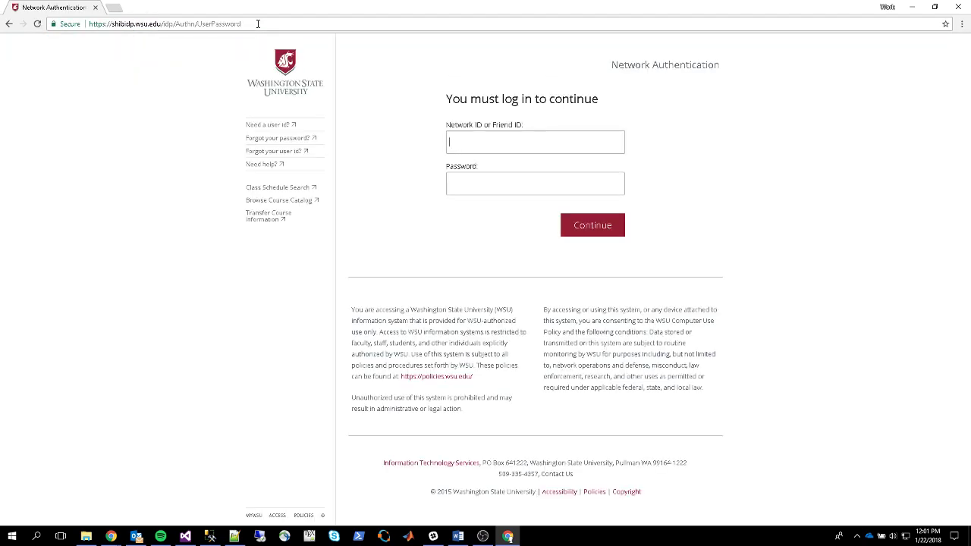
text(bbonner)
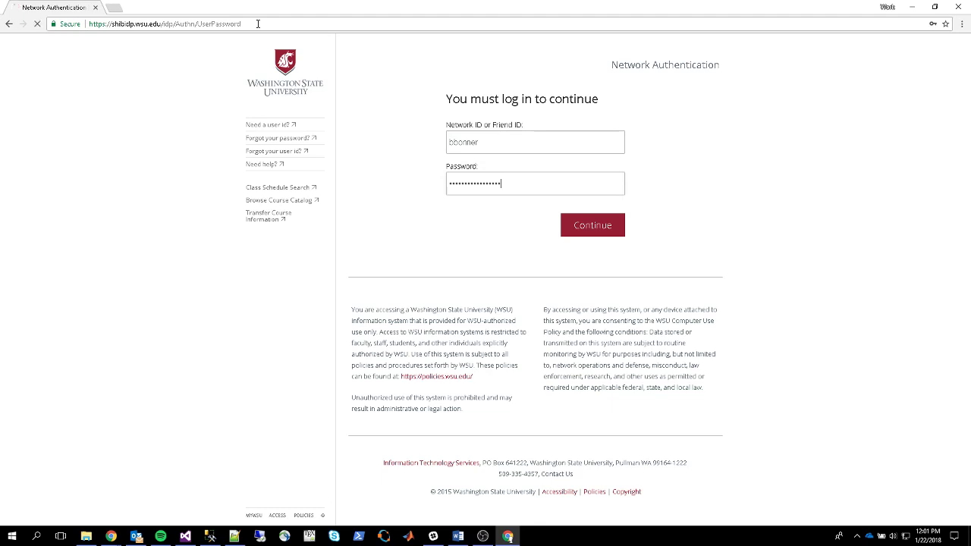
click(593, 224)
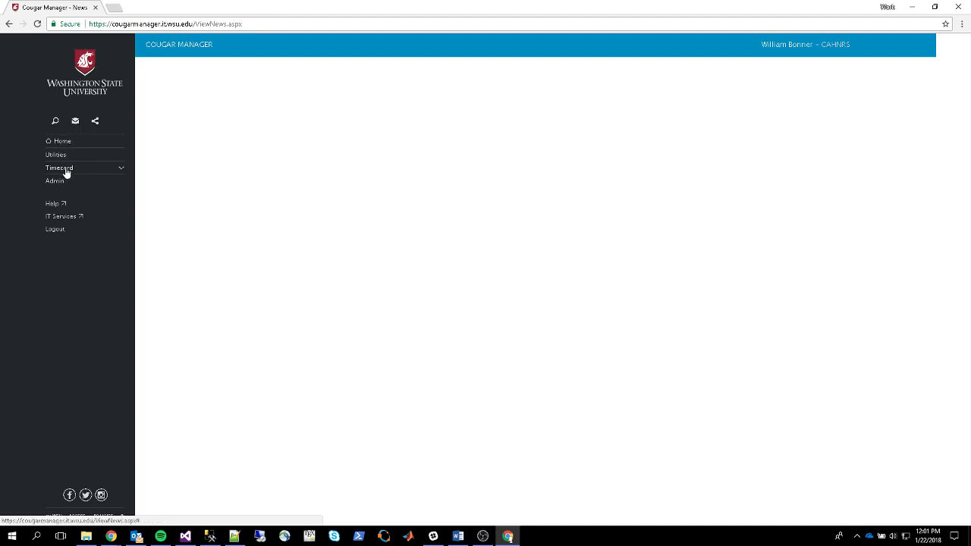
click(60, 168)
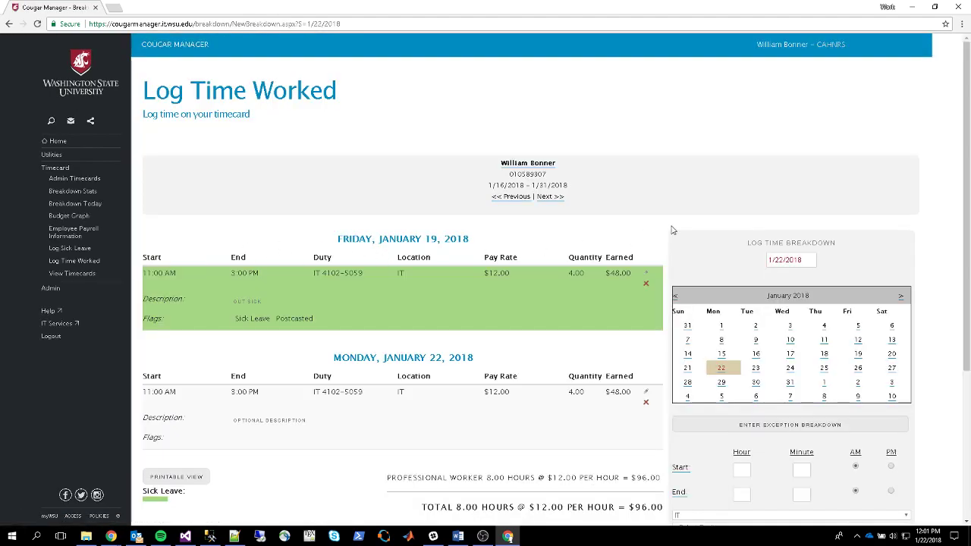
scroll(down, 3)
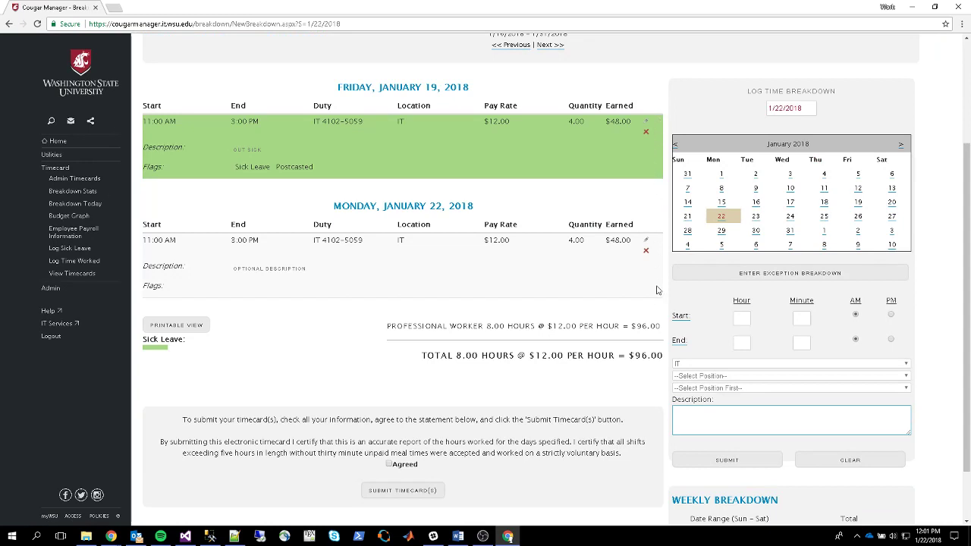
mouse_move(646, 121)
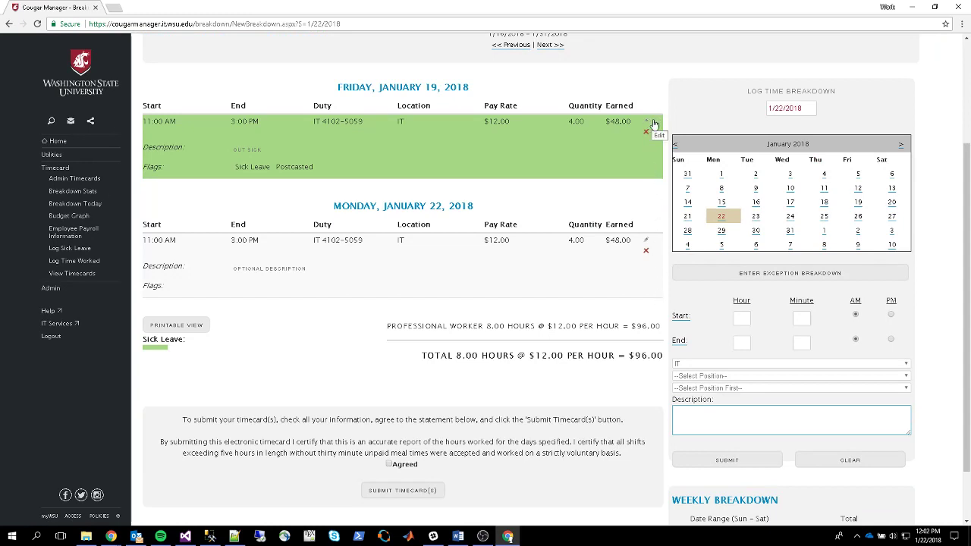
scroll(down, 3)
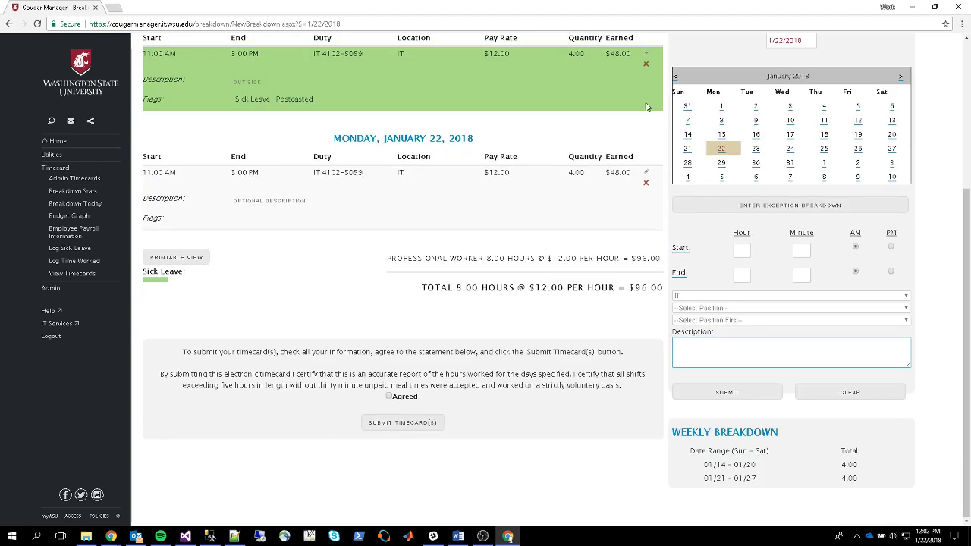
mouse_move(679, 74)
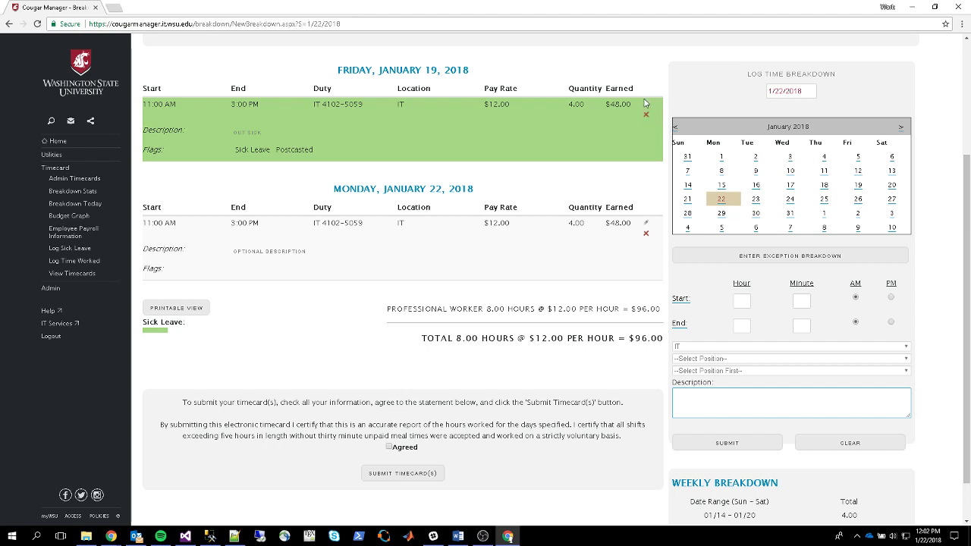
mouse_move(649, 129)
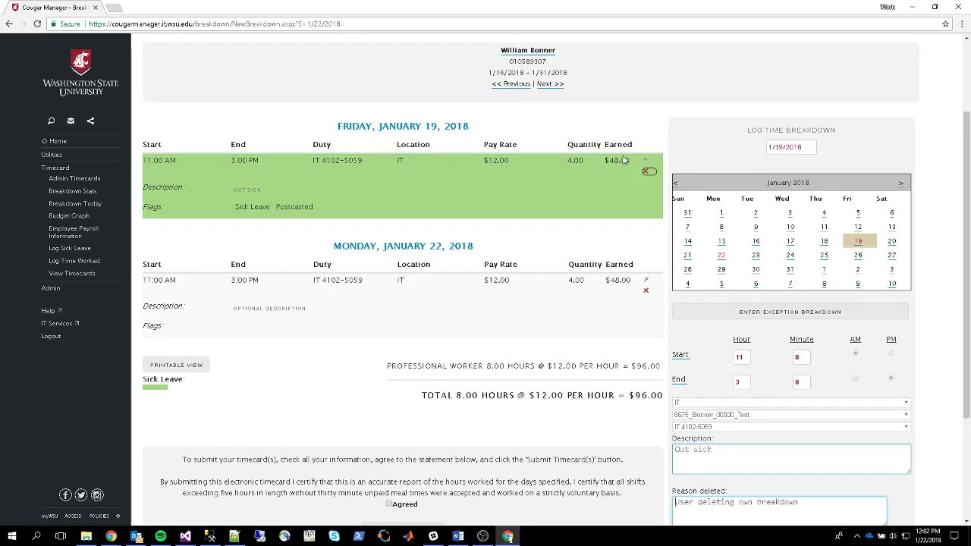
- Confirm deletion of the Friday, January 19 sick-leave entry, leaving a 4.00-hour total
scroll(down, 3)
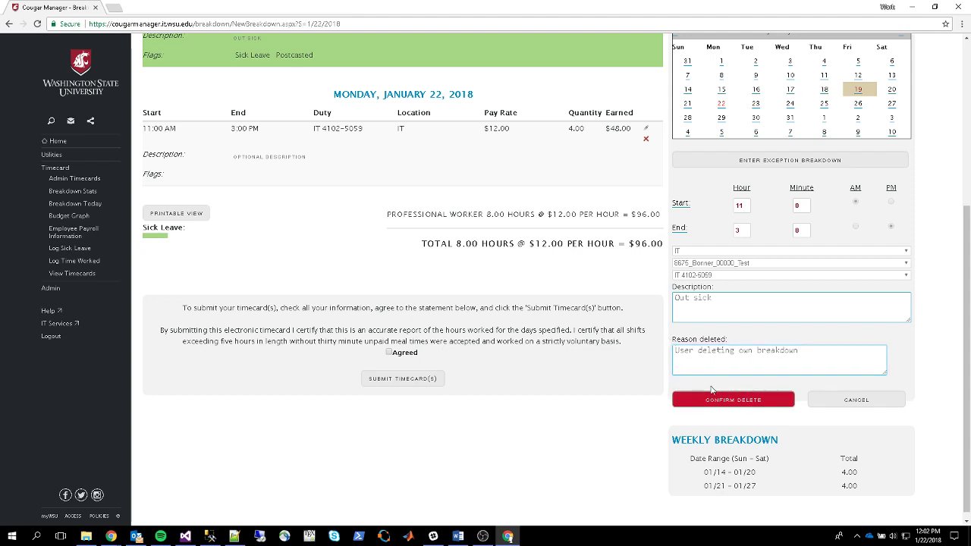
click(733, 399)
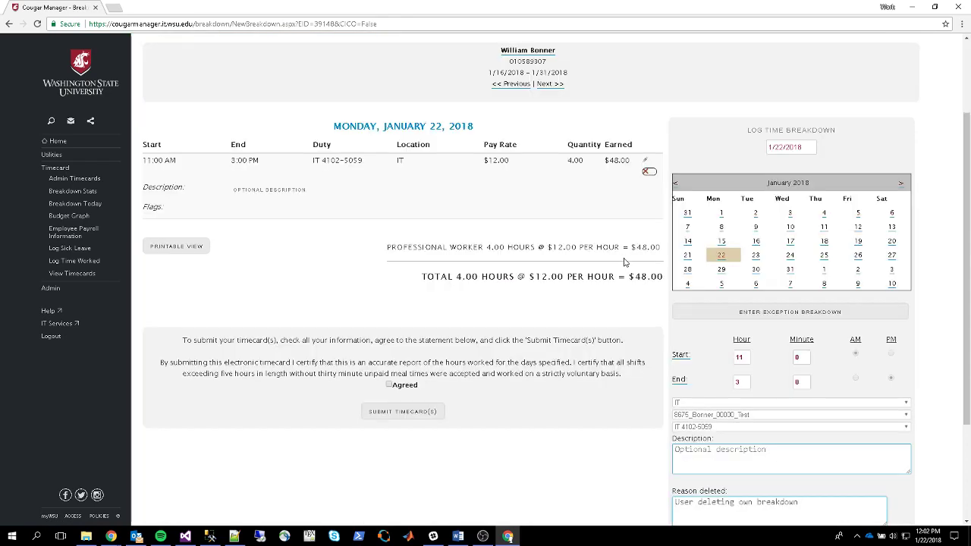
- Confirm deletion of the Monday, January 22 entry, leaving a $0.00 total
click(649, 171)
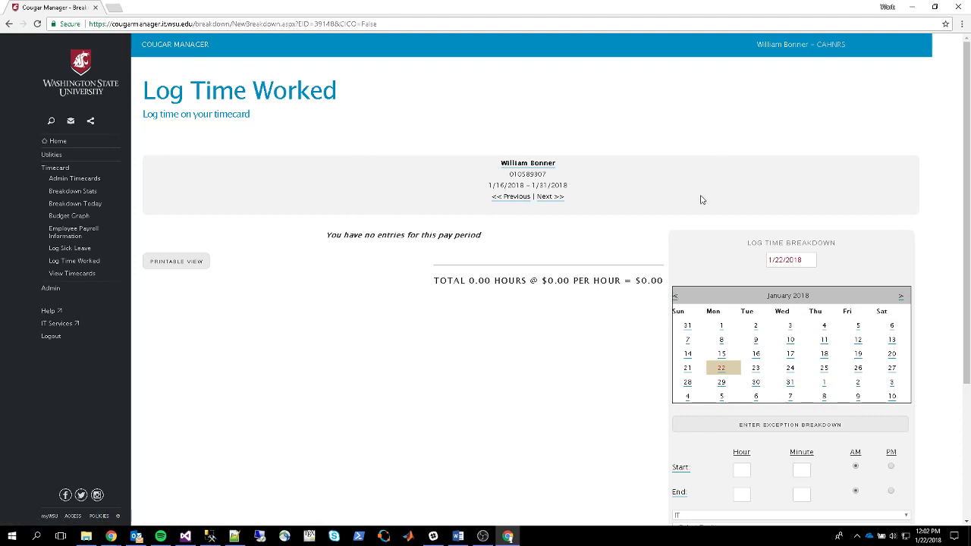
mouse_move(694, 229)
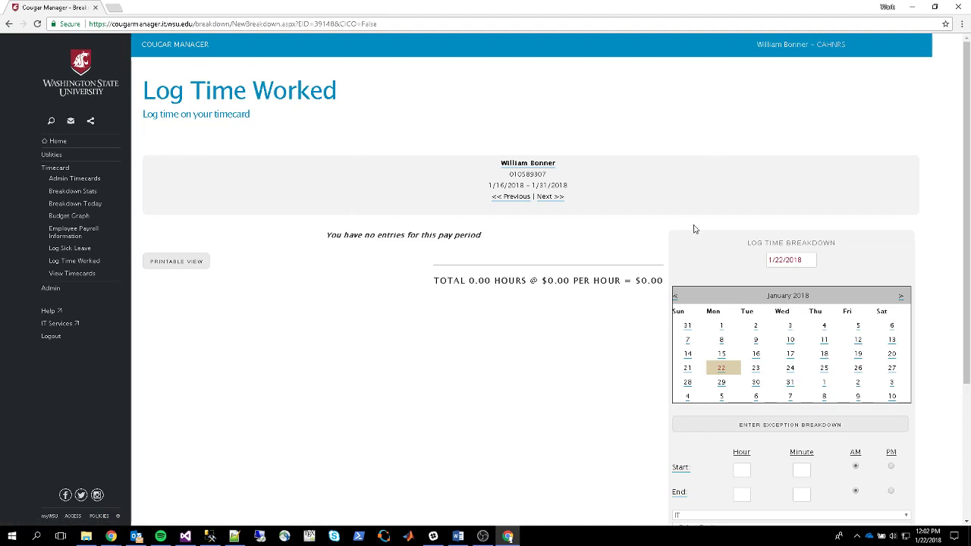